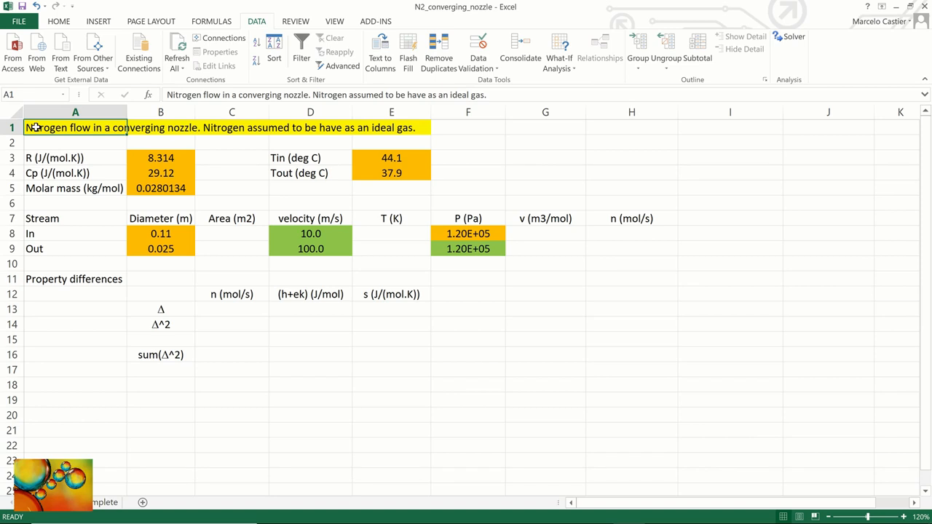
- Review the given inputs: gas constant R, gas properties, temperatures, diameters and pressures
left_click(54, 157)
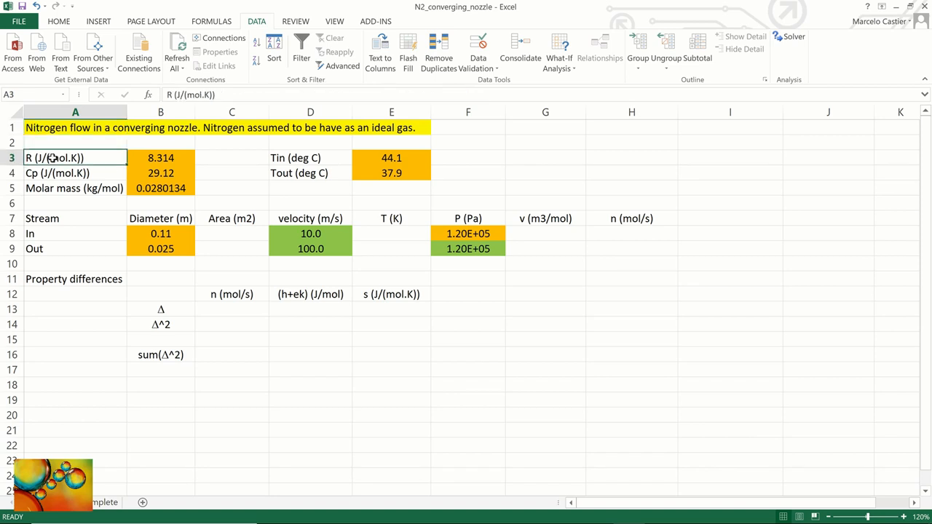
left_click_drag(75, 157, 75, 187)
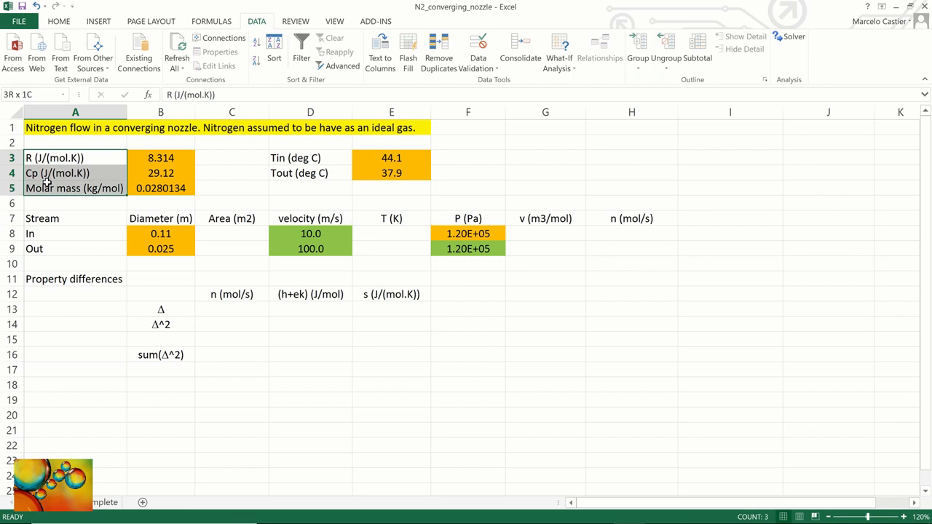
left_click(160, 157)
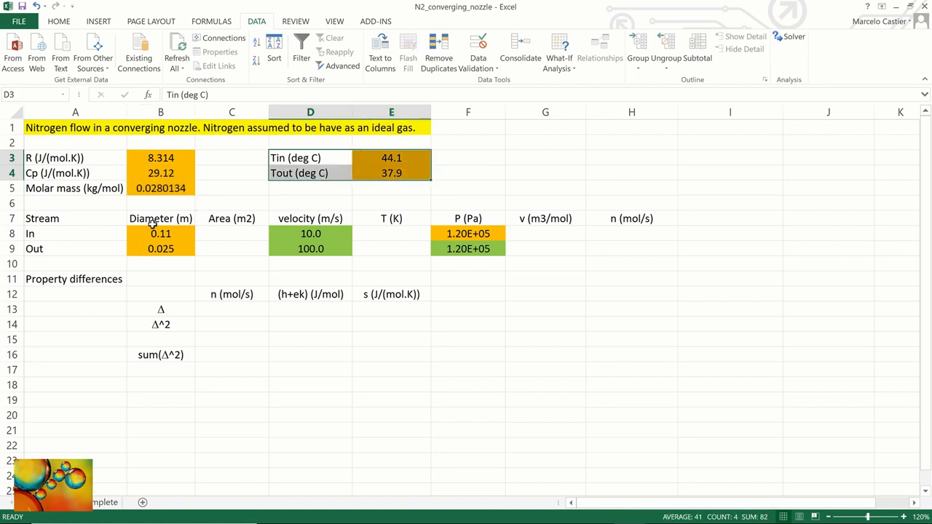
left_click_drag(160, 218, 161, 248)
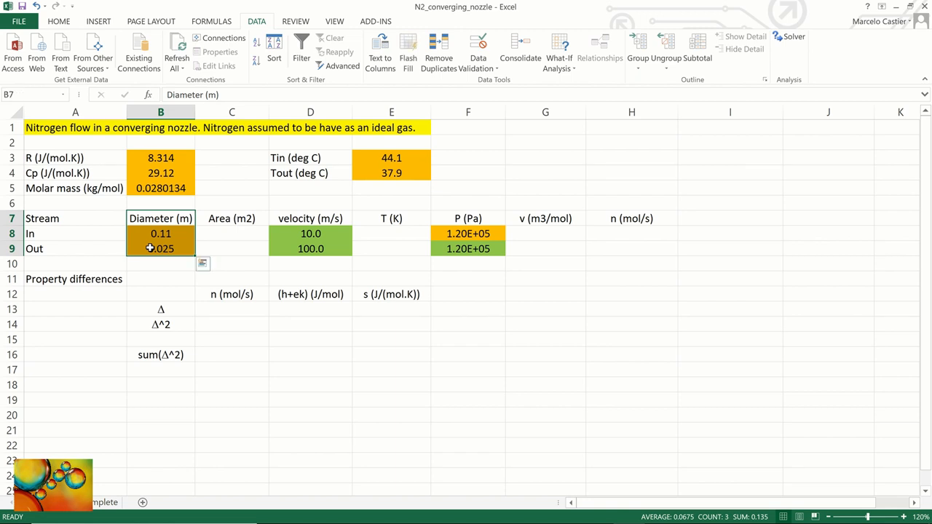
left_click(467, 219)
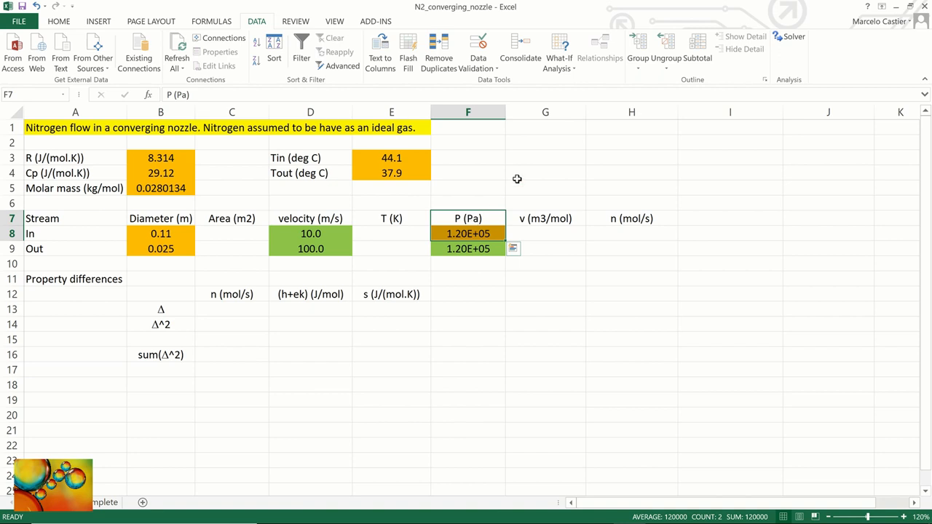
left_click(545, 172)
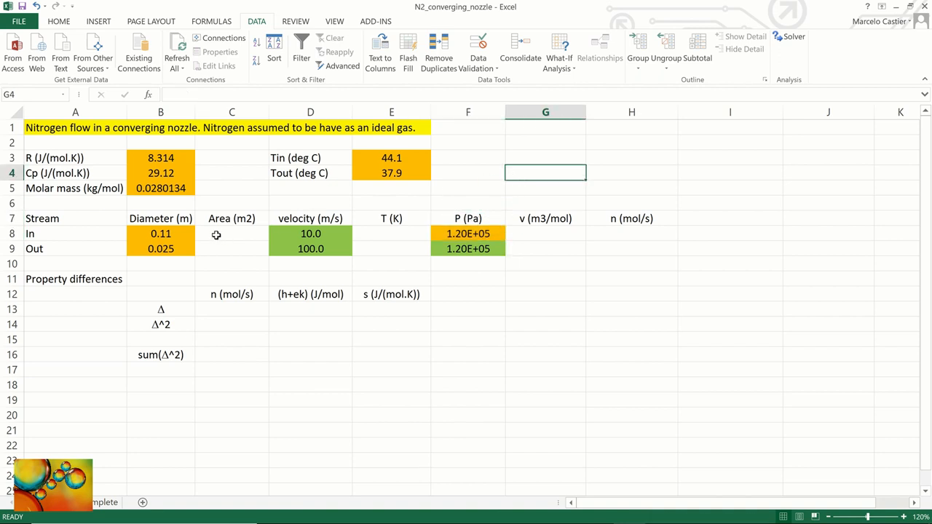
- Compute the inlet area in C8 as =PI()*B8^2/4 from the inlet diameter
left_click(231, 233)
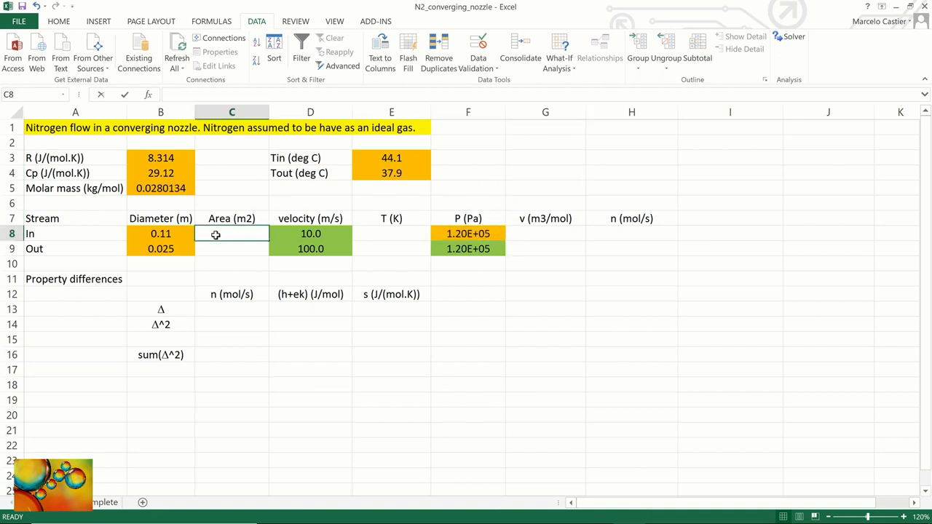
type("=pi(")
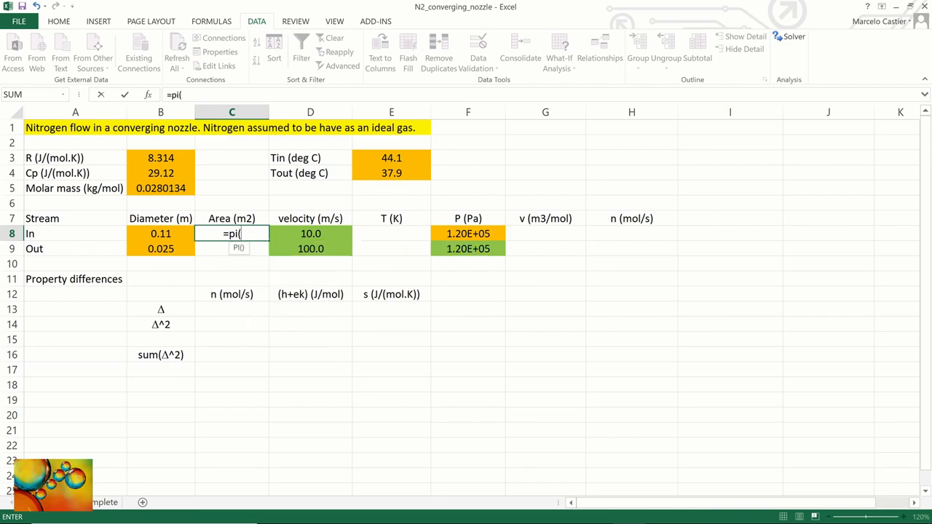
type(")*")
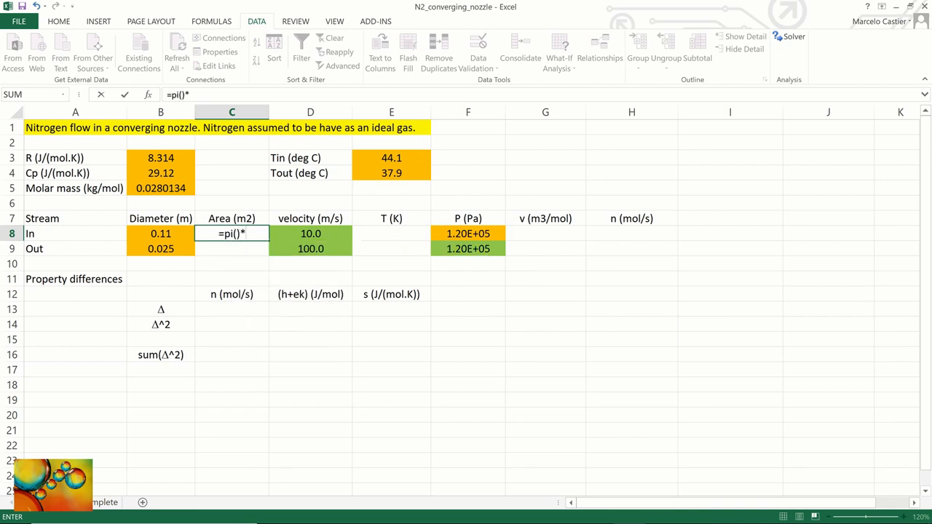
left_click(160, 233)
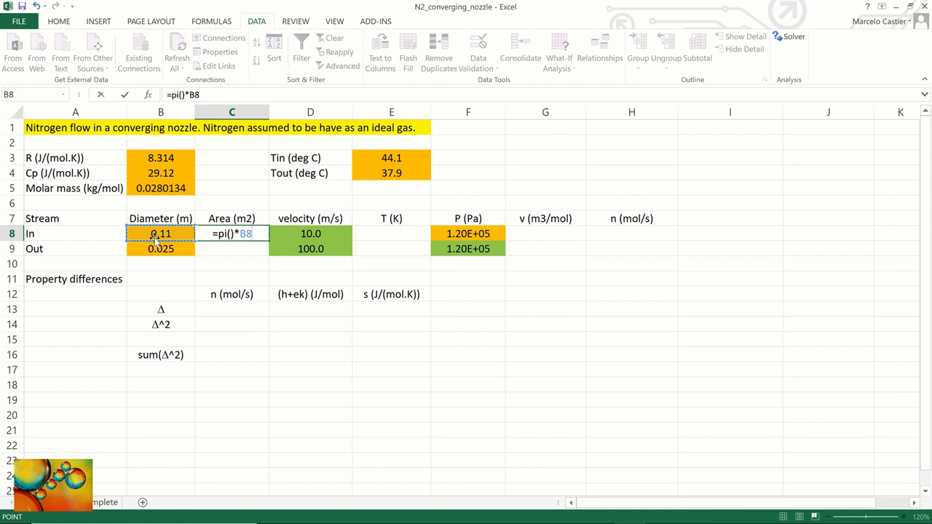
type("^2/4")
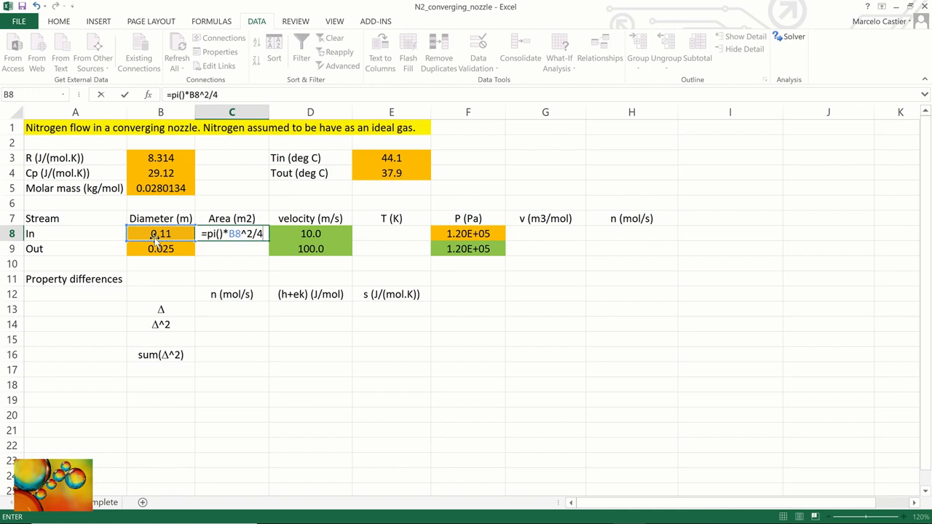
key("Return")
type("=")
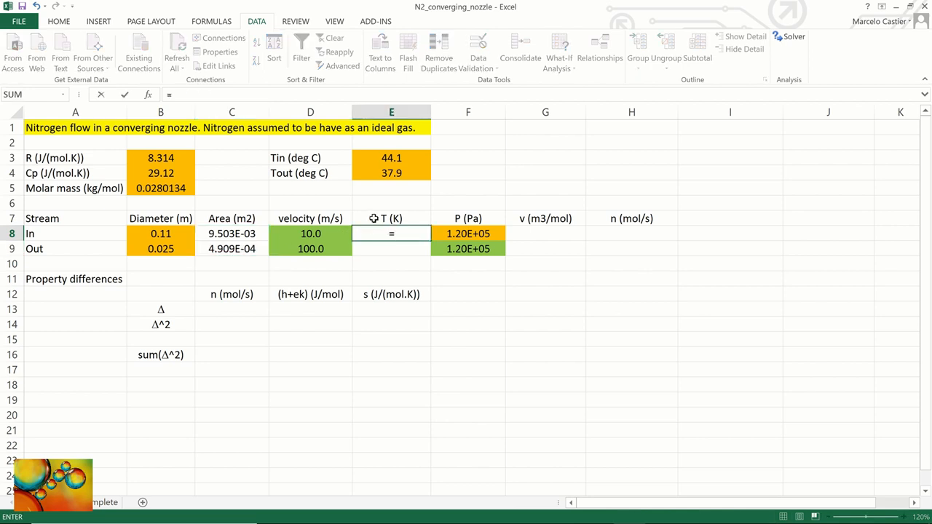
- Convert the inlet temperature to kelvin in E8 with =E3+273, then move to the outlet
left_click(390, 157)
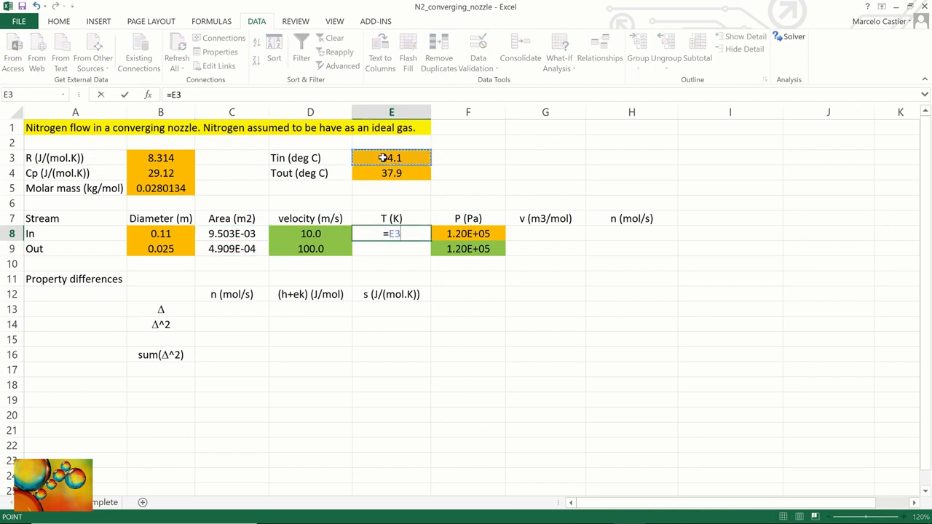
type("+273")
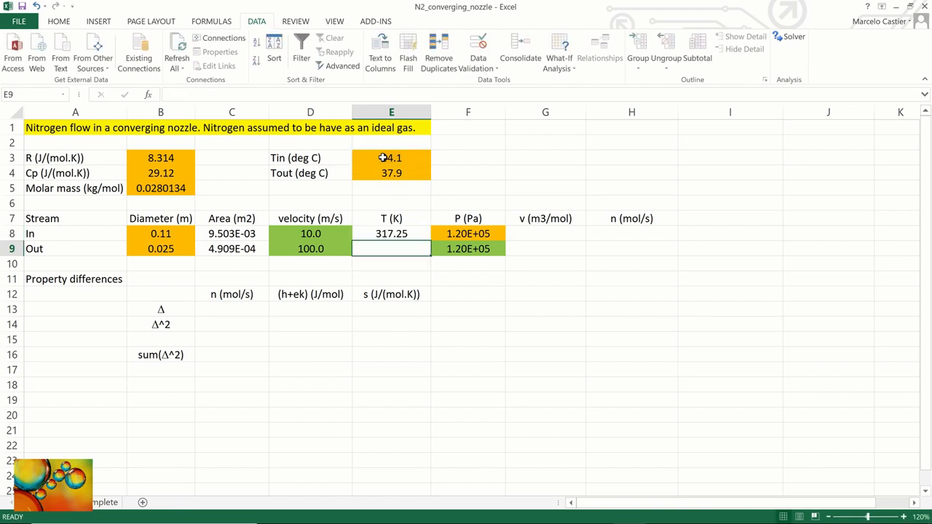
left_click(390, 233)
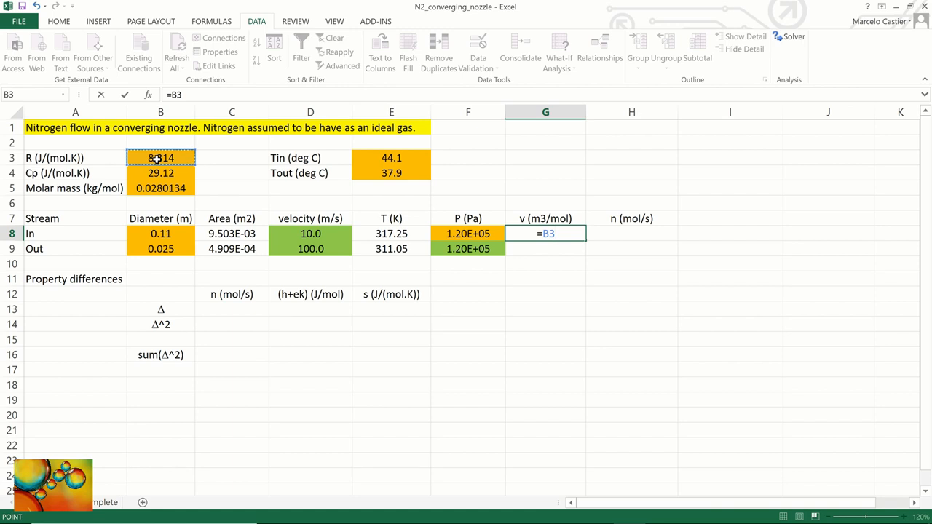
- Compute the inlet molar volume in G8 as =$B$3*E8/F8 with an absolute R reference
key("f4")
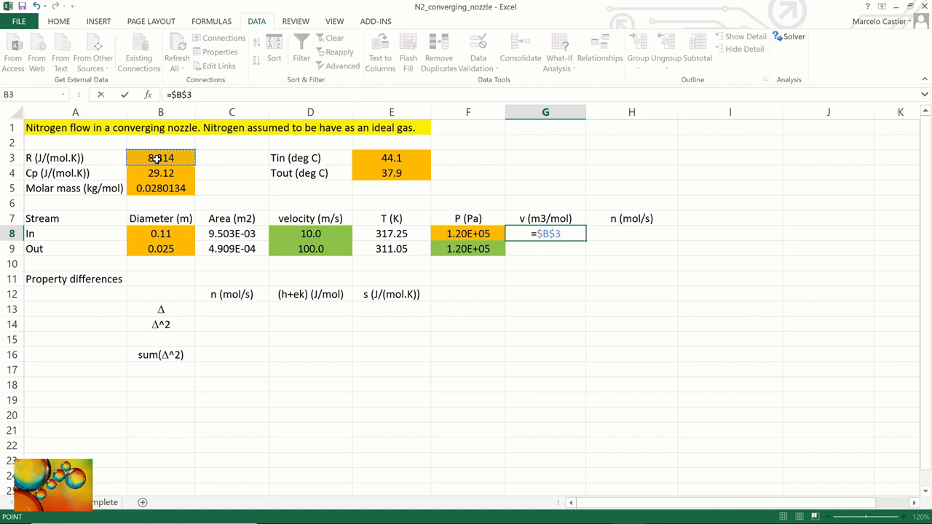
type("*")
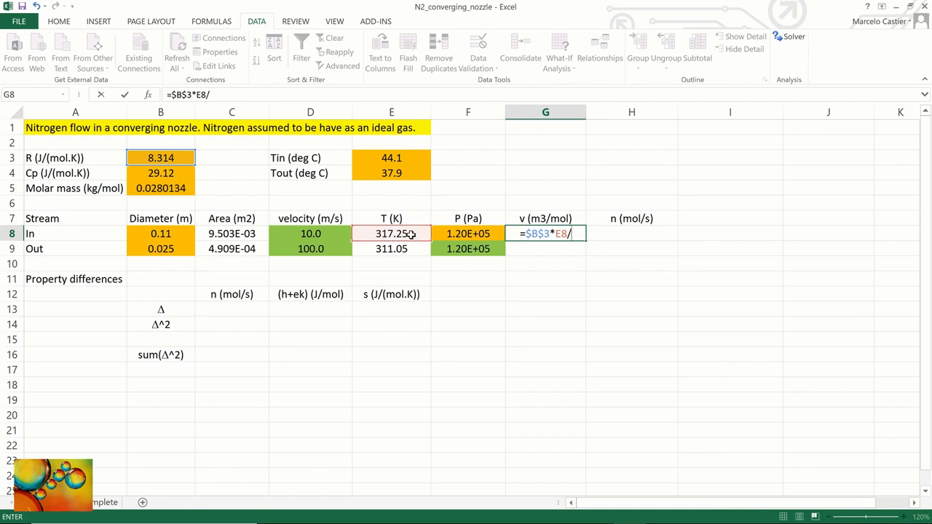
left_click(467, 233)
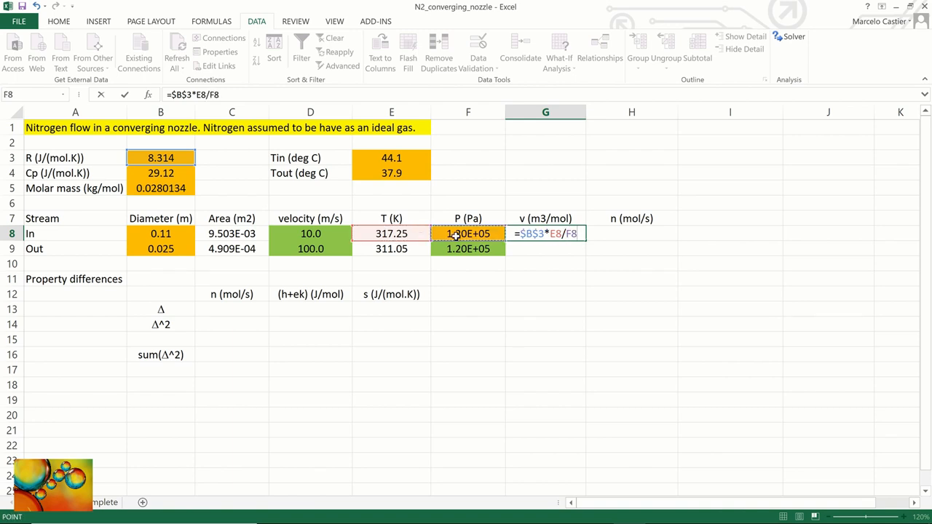
key("Return")
type("=C8*")
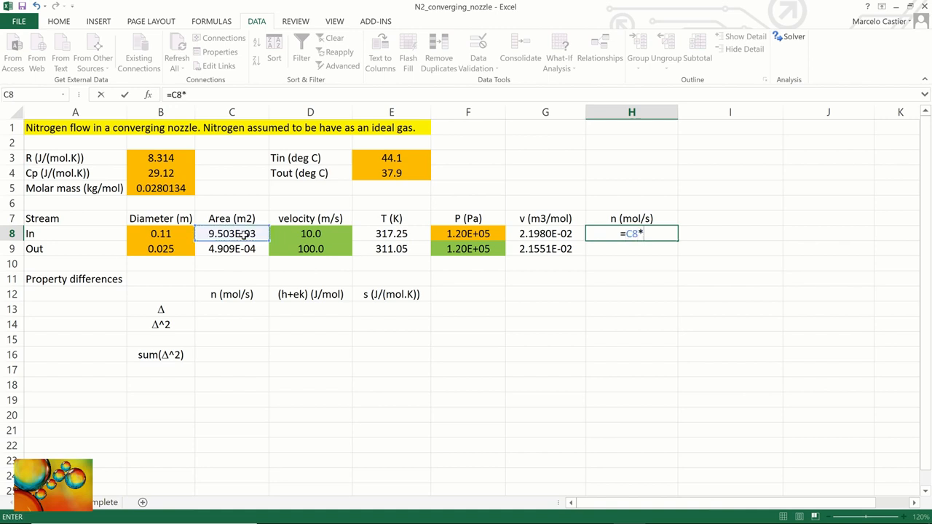
- Compute the inlet molar flow in H8 as =C8*D8/G8, giving 4.324 mol/s
left_click(310, 232)
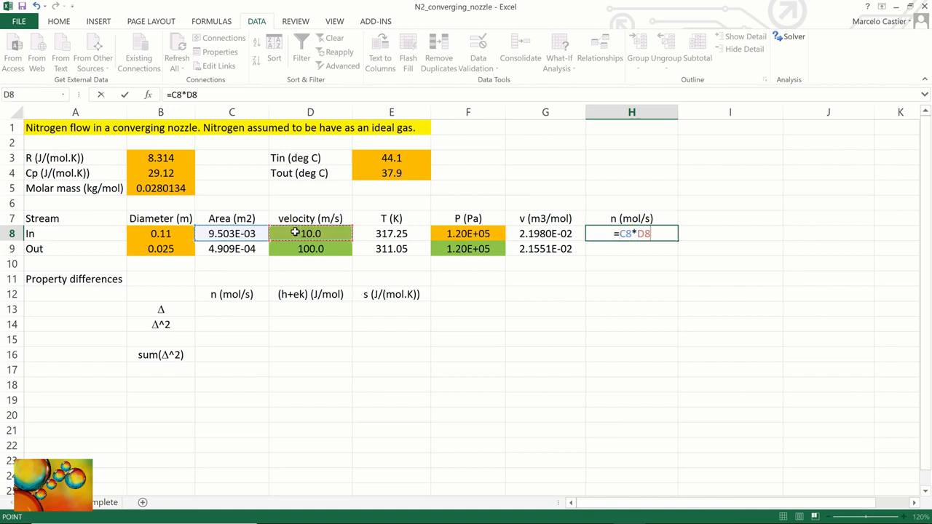
left_click(545, 233)
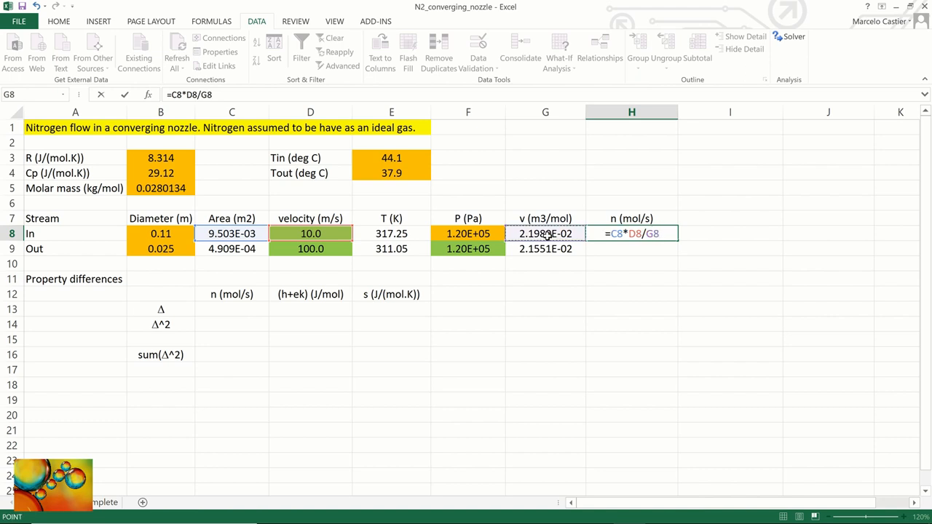
key("Return")
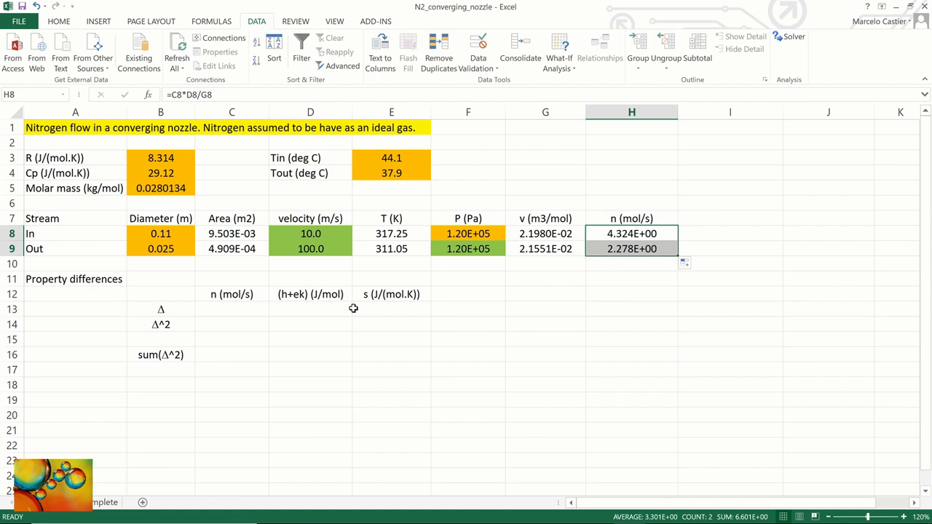
left_click(232, 308)
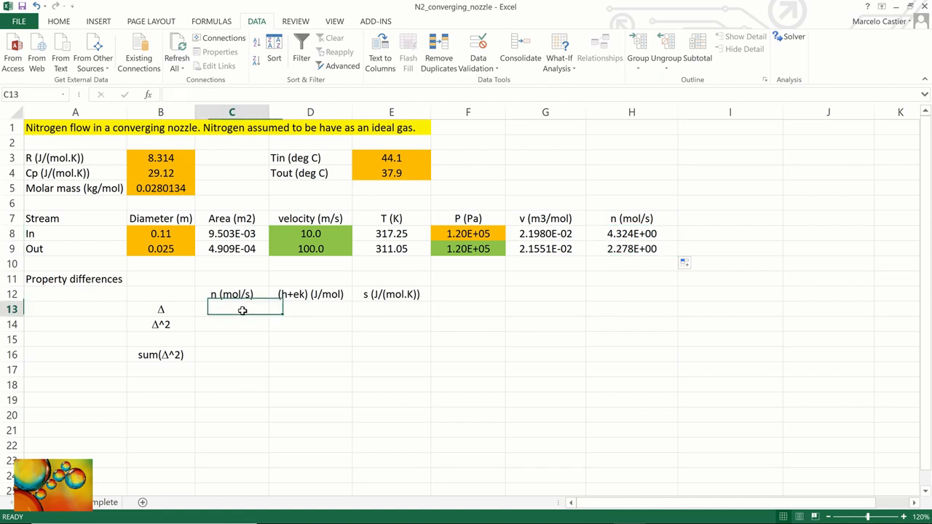
- Enter =H9-H8 in C13 for the molar flow difference, -2.0458E+00
type("=")
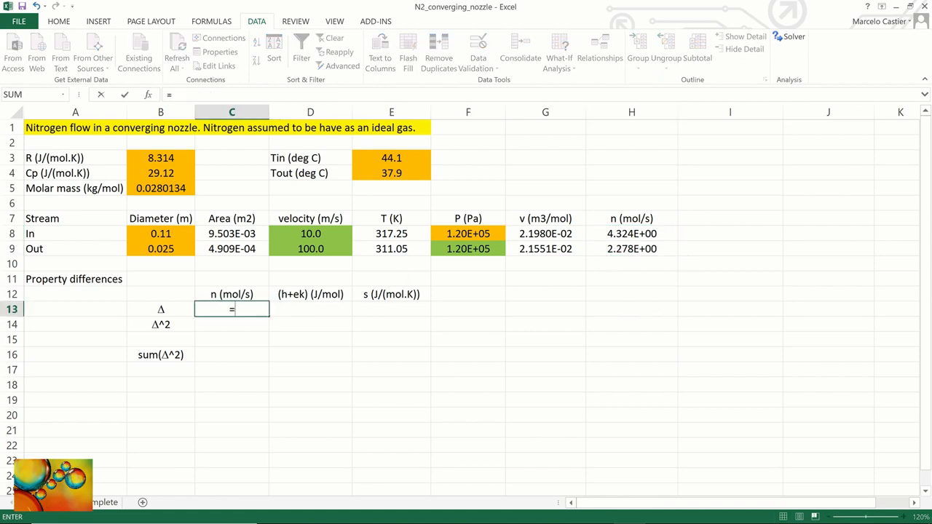
left_click(632, 247)
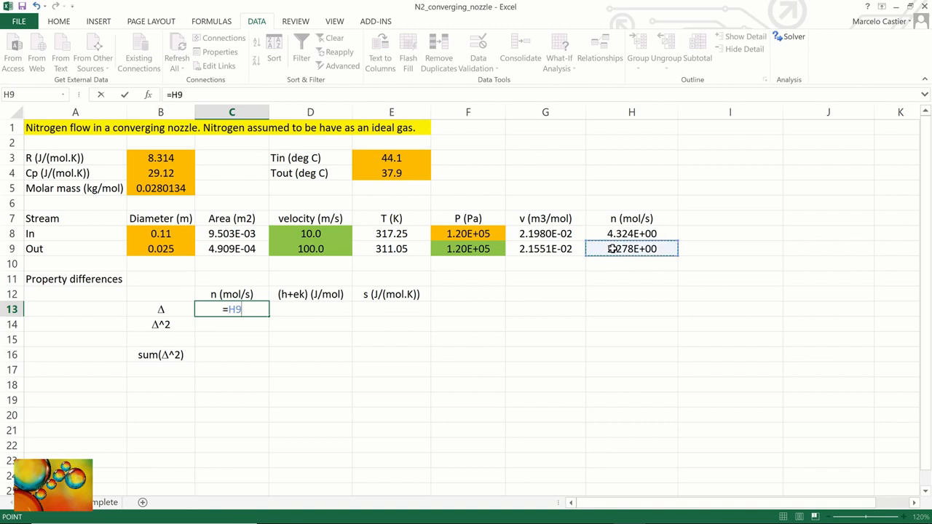
type("-")
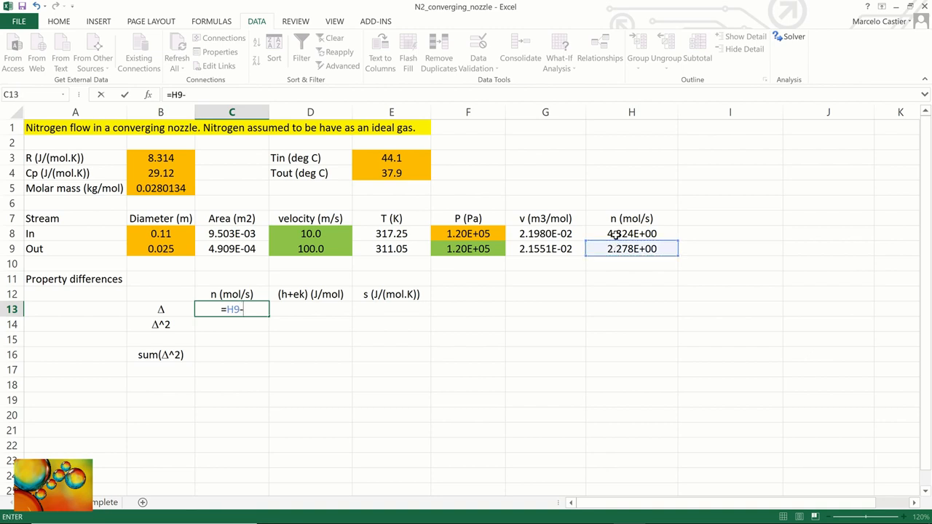
key("Return")
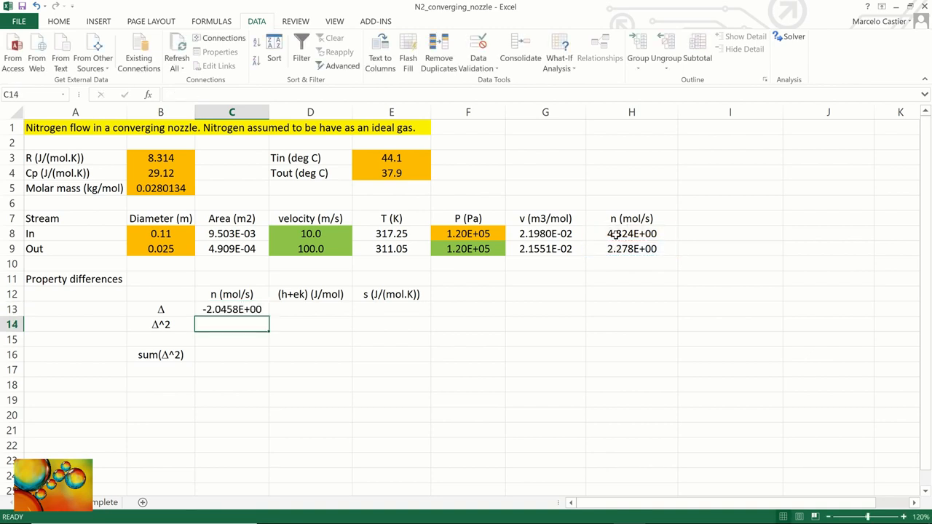
left_click(310, 309)
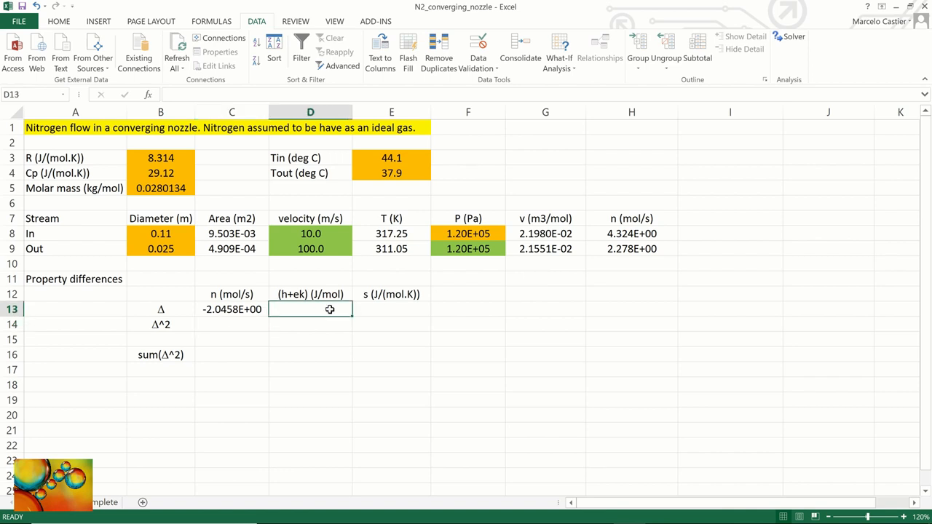
- Build the enthalpy term in D13 as =B4*(E9-E8) from Cp and the temperatures
type("=")
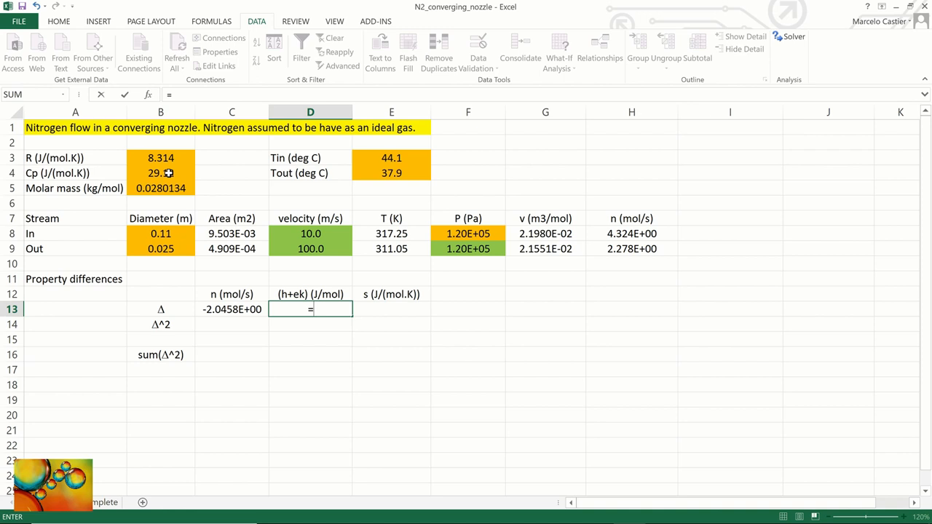
left_click(160, 172)
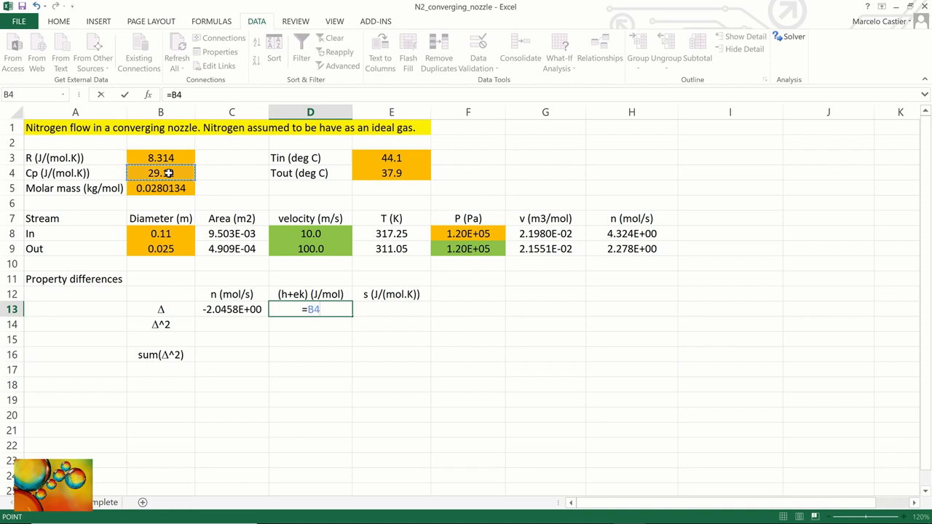
type("*(")
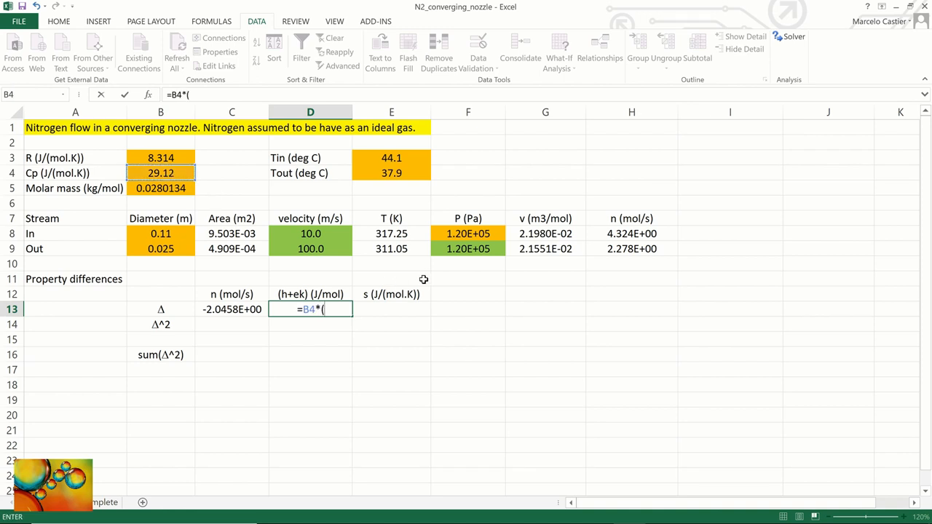
left_click(390, 247)
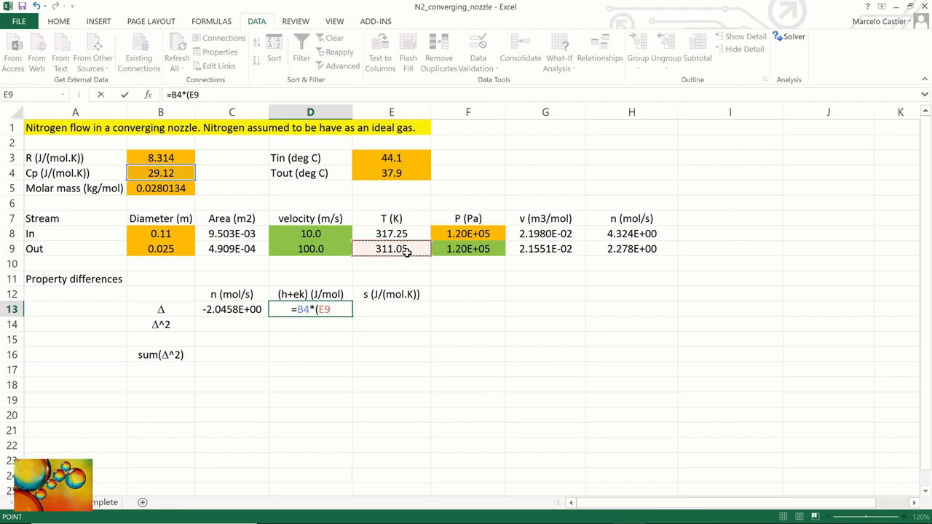
left_click(391, 233)
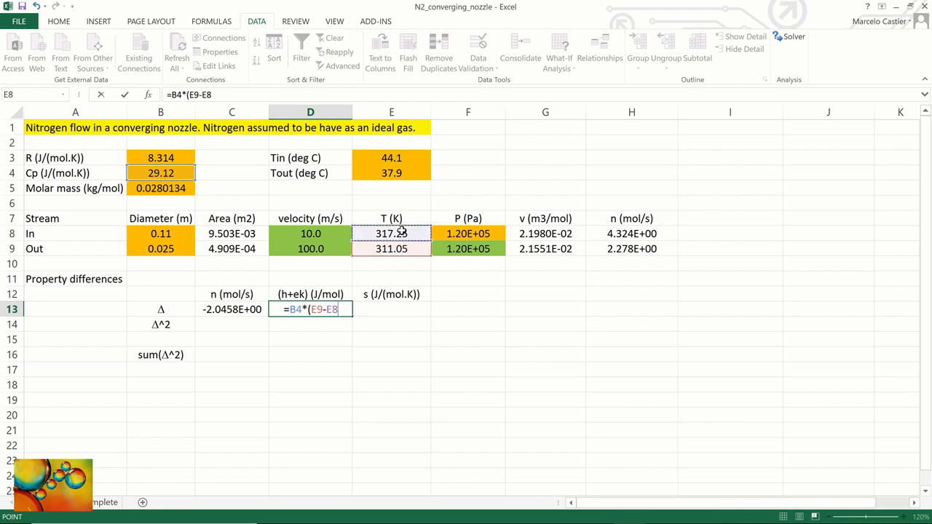
type(")")
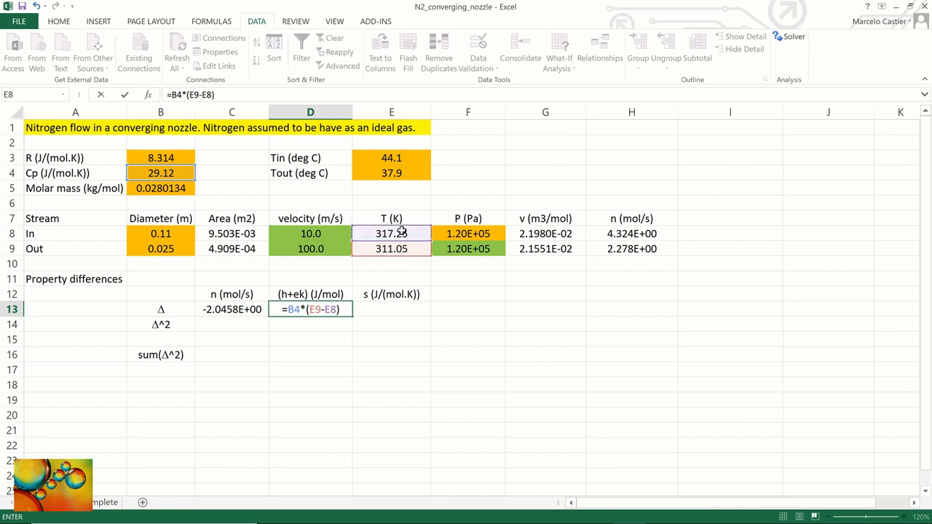
type("+B5")
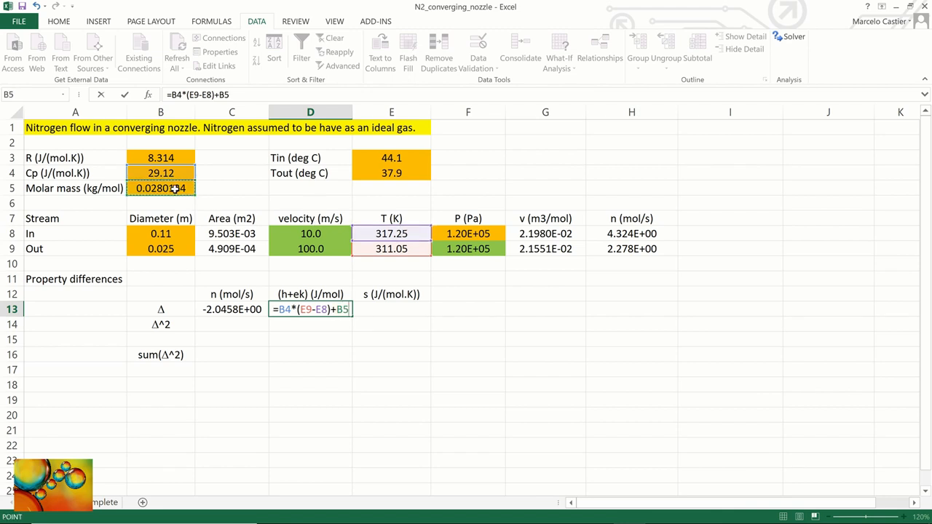
- Add the kinetic term +B5/2*(D9^2-D8^2) and confirm, giving -4.1878E+01
type("/2*")
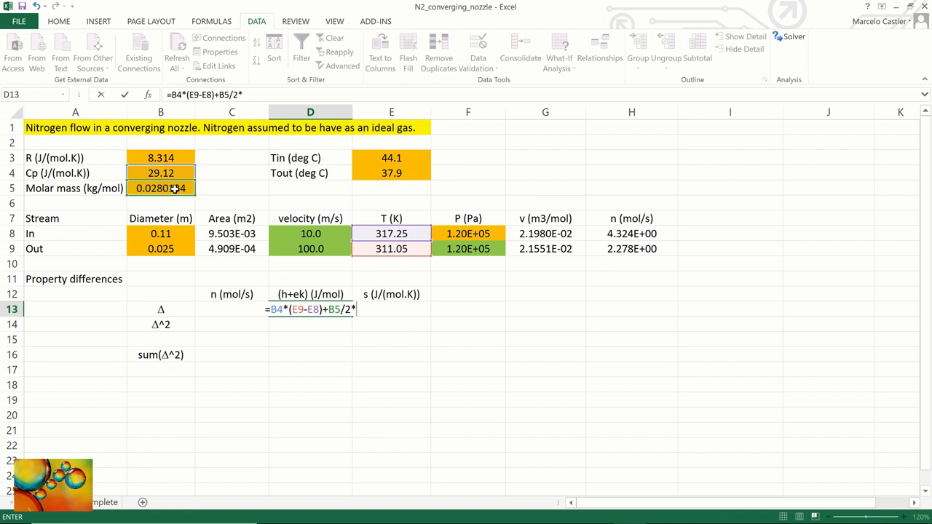
type("(")
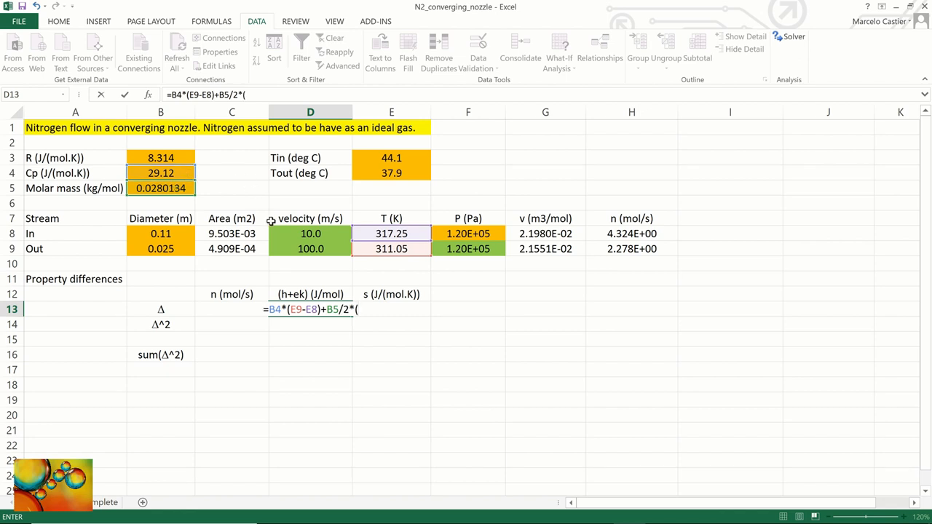
left_click(310, 247)
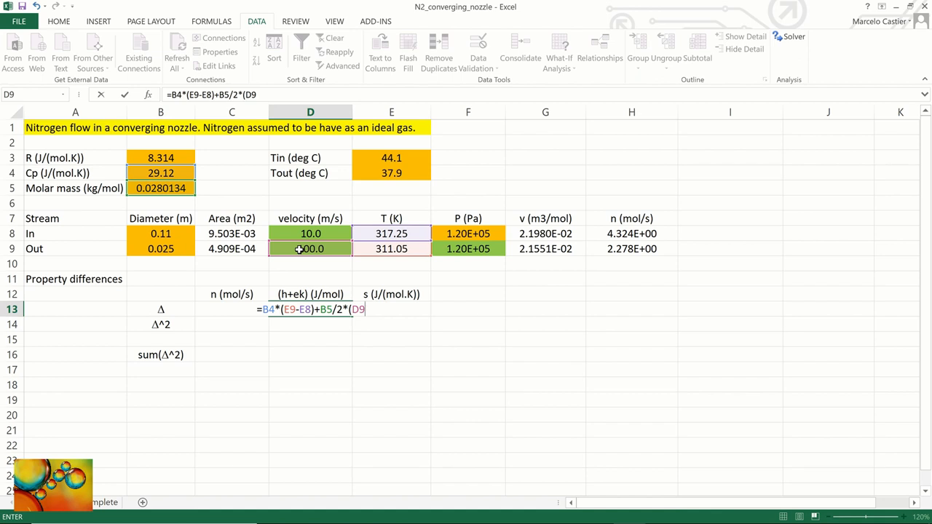
type("^2")
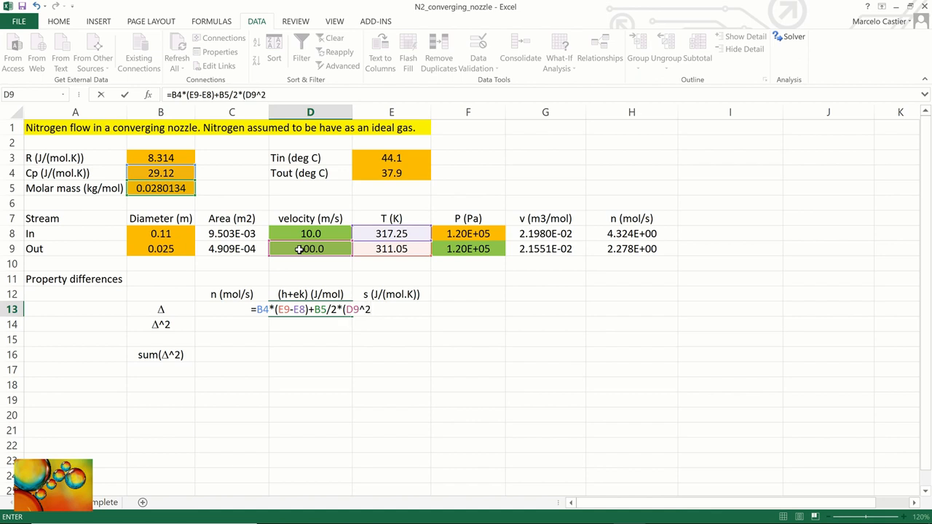
type("-D8^")
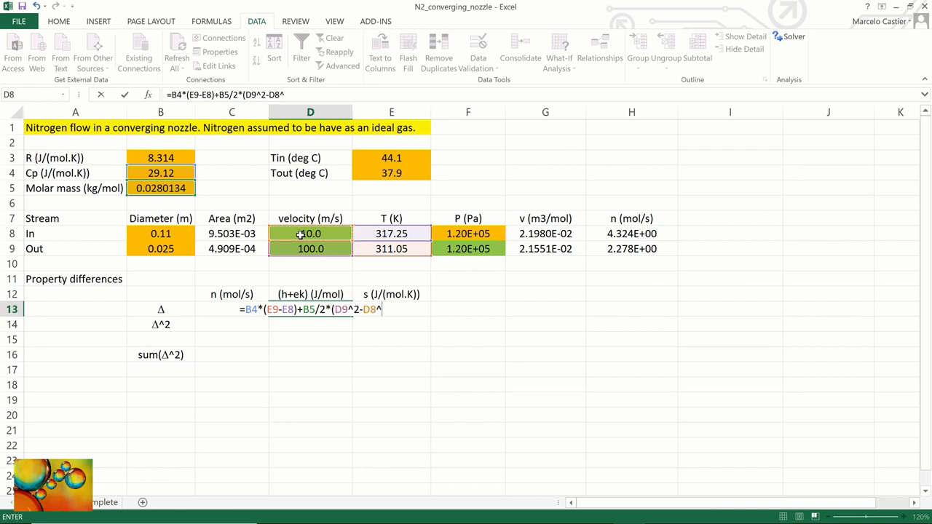
type("2)")
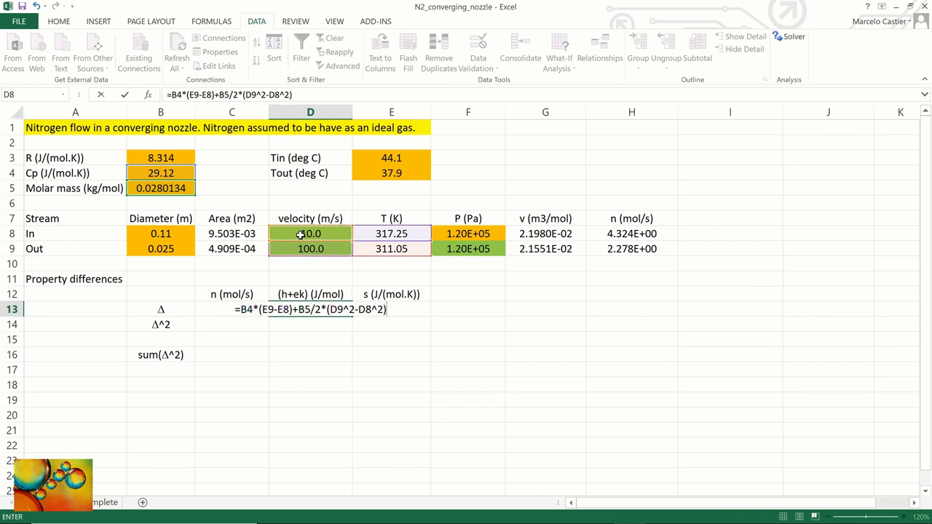
key("Return")
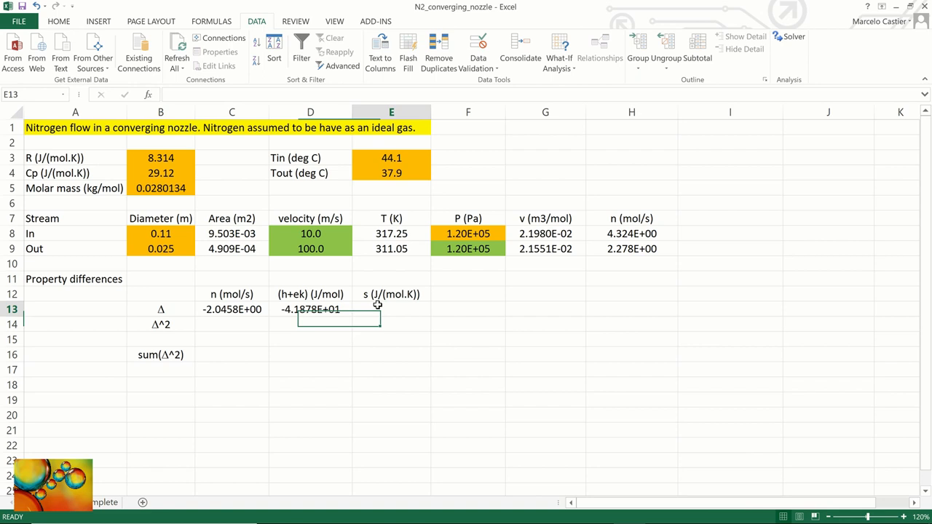
- Build the Cp*ln(E9/E8) temperature term of the entropy difference in E13
type("=")
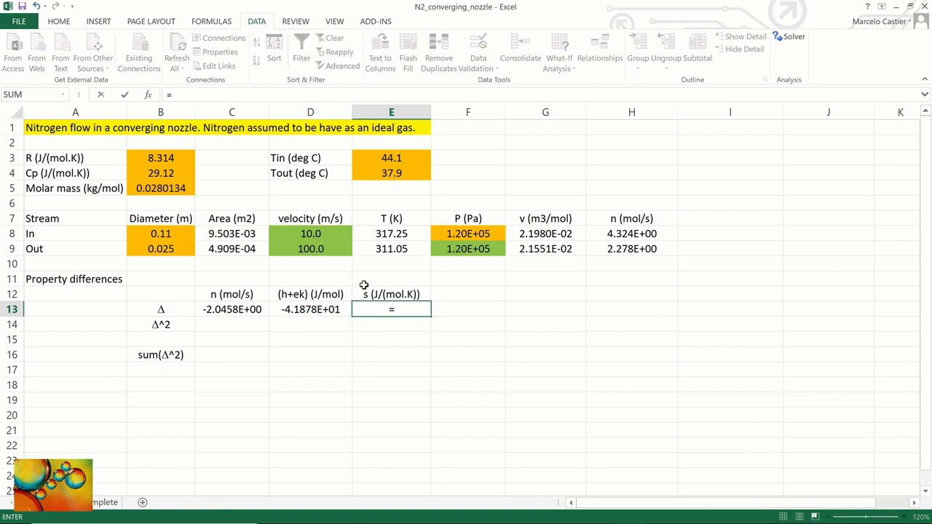
left_click(160, 171)
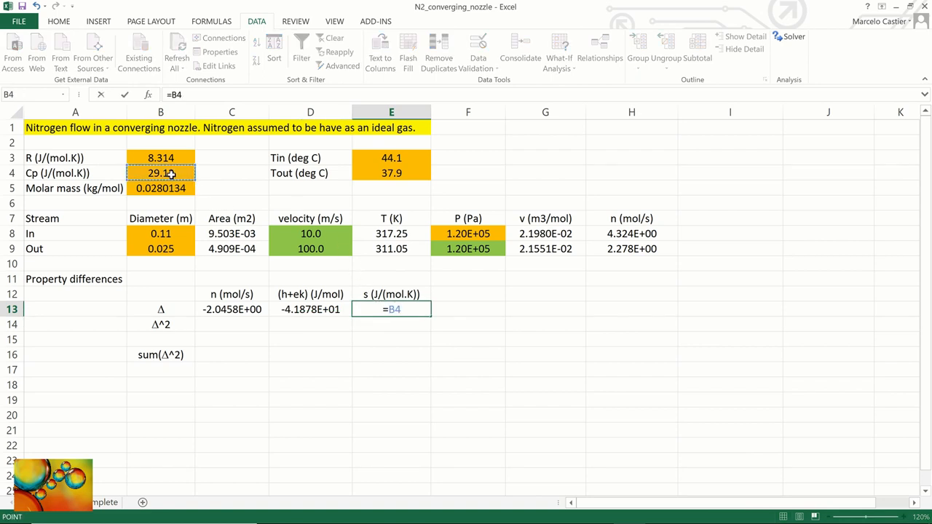
type("*ln(")
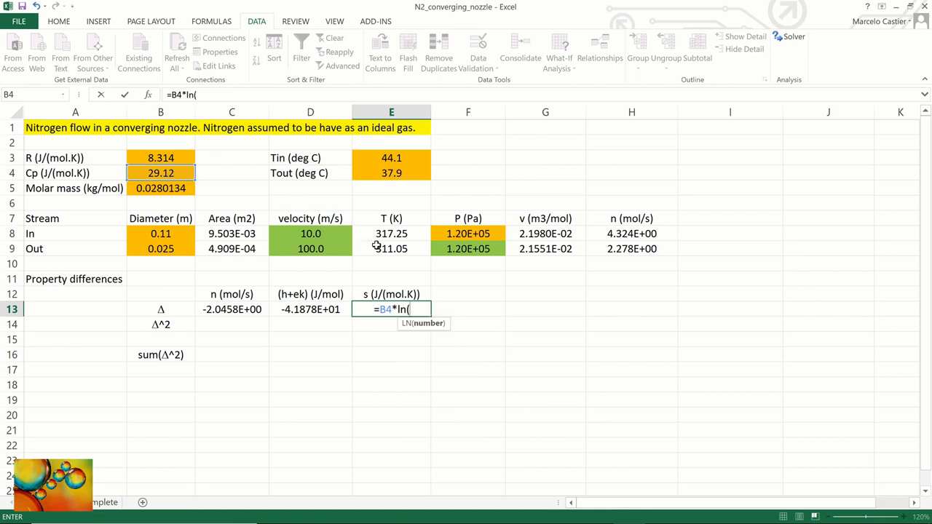
left_click(390, 247)
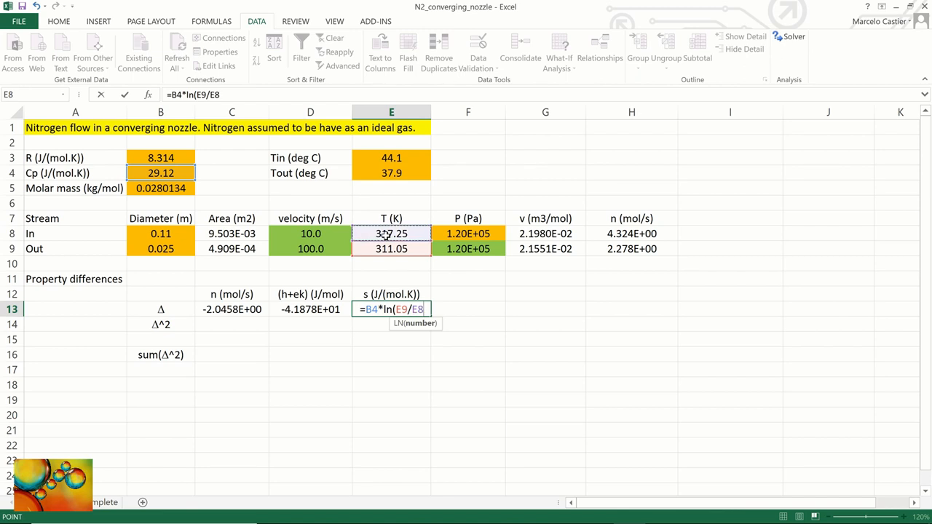
type(")")
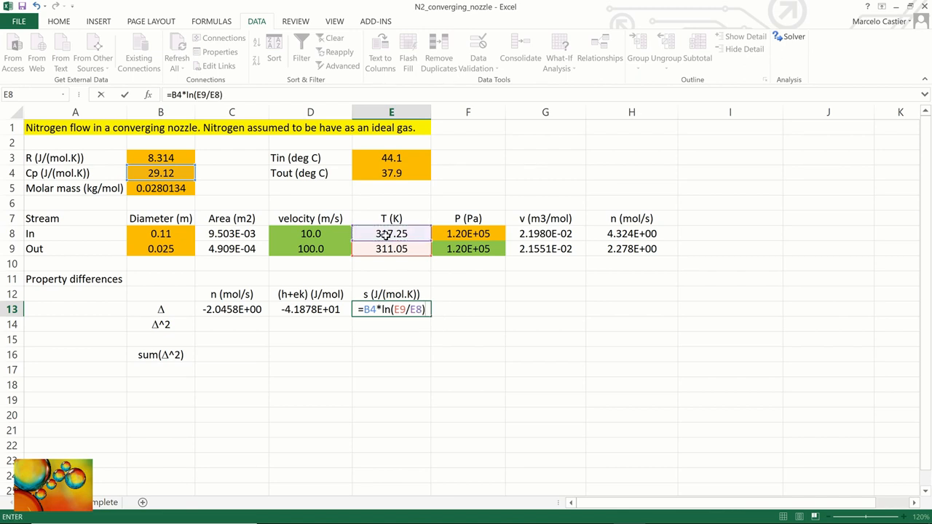
type("-")
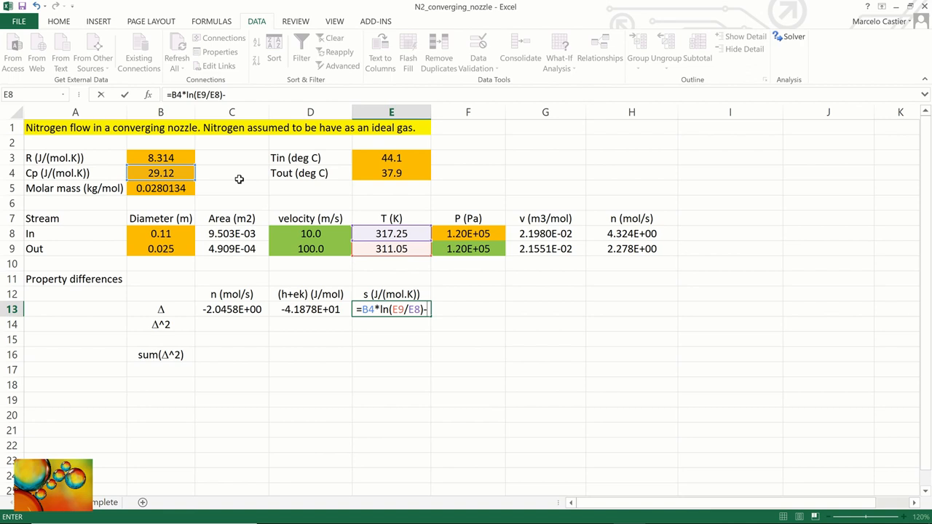
- Subtract B3*ln(F9/F8) and confirm the entropy difference, -5.7473E-01
left_click(160, 157)
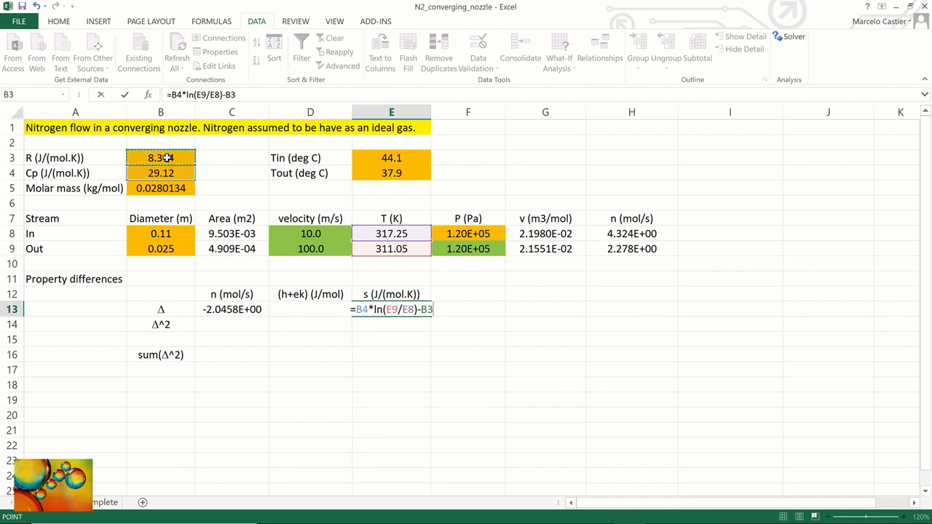
type("*ln(F9/")
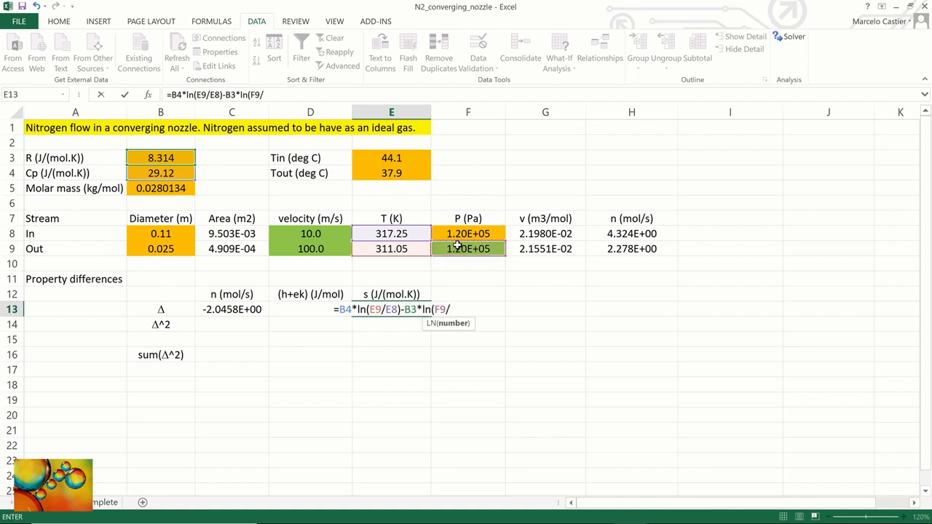
left_click(467, 233)
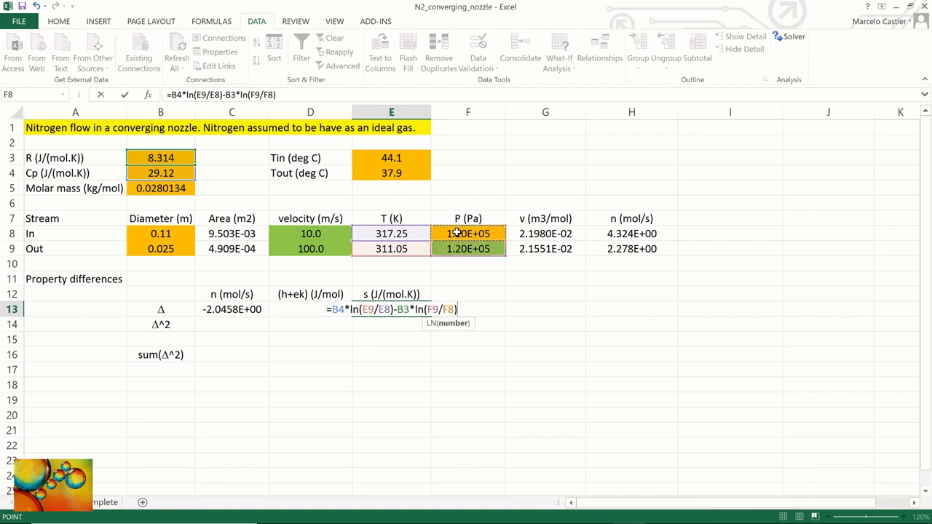
key("Return")
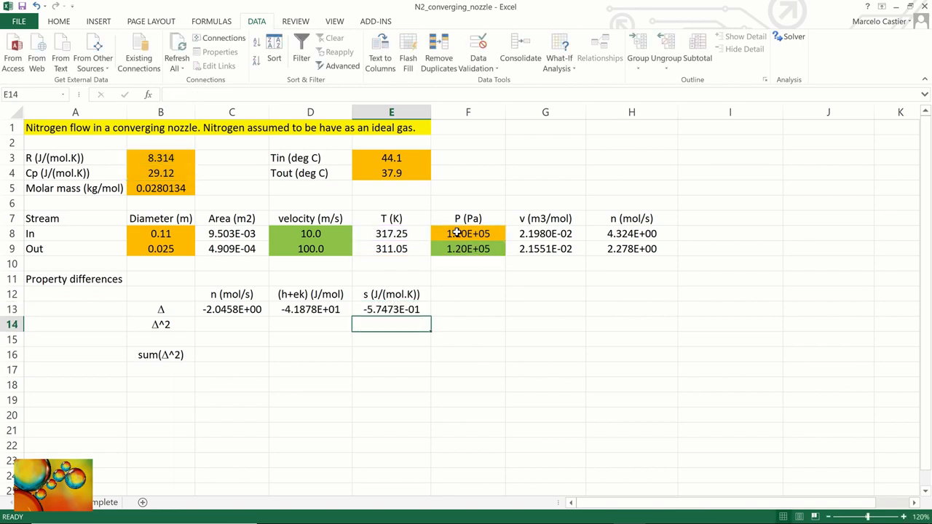
left_click(232, 323)
type("=C13^")
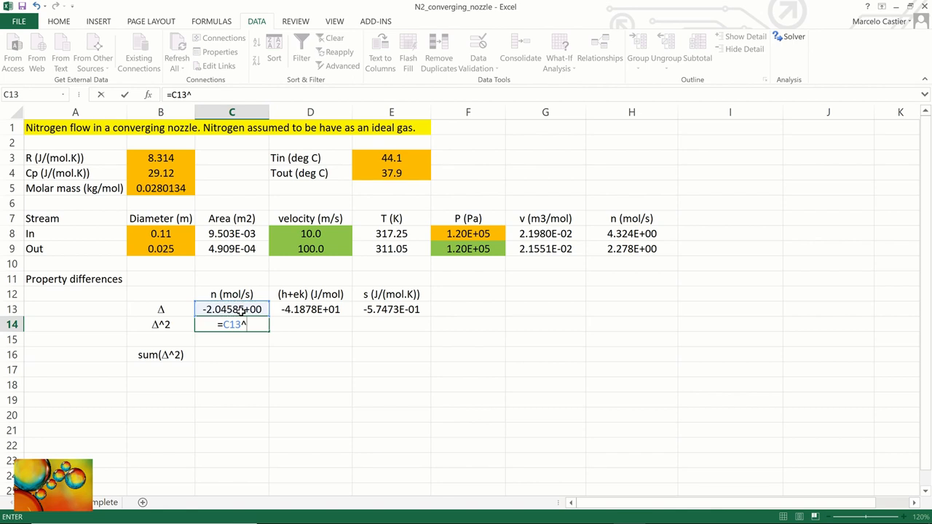
- Square the three differences in row 14 and sum C14:E14 in C16, giving 1.7583E+03
key("Return")
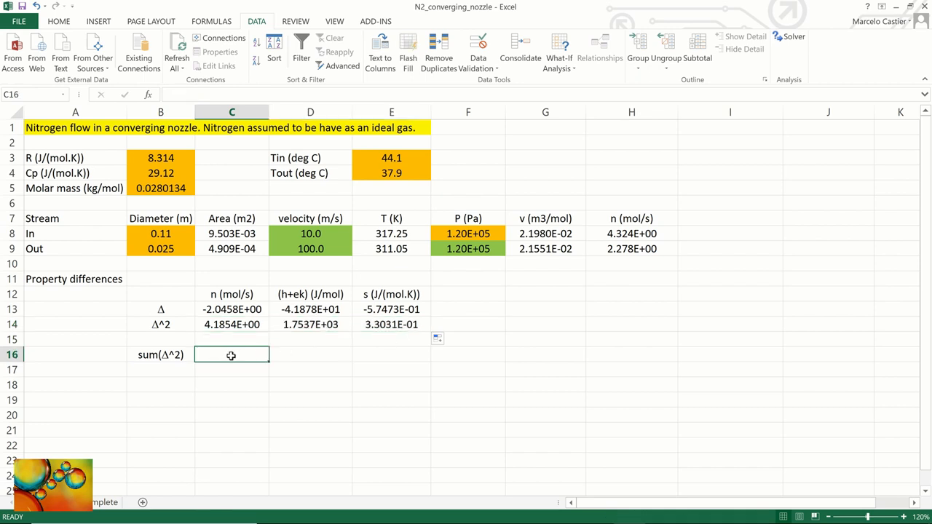
type("=sum(")
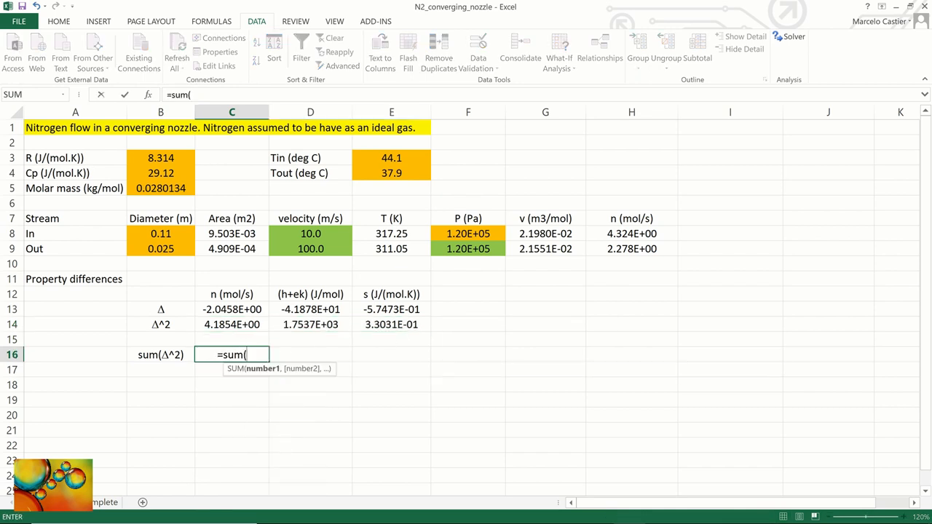
left_click_drag(231, 309, 390, 325)
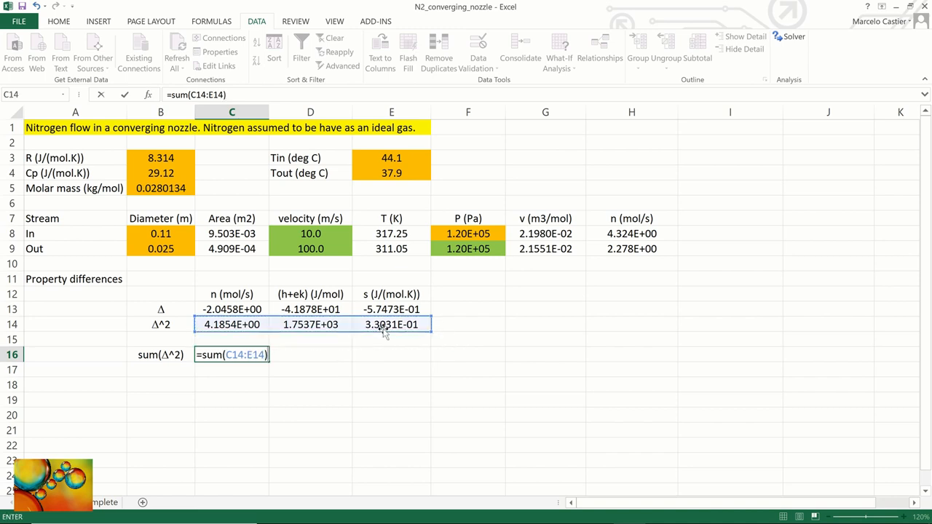
key("Return")
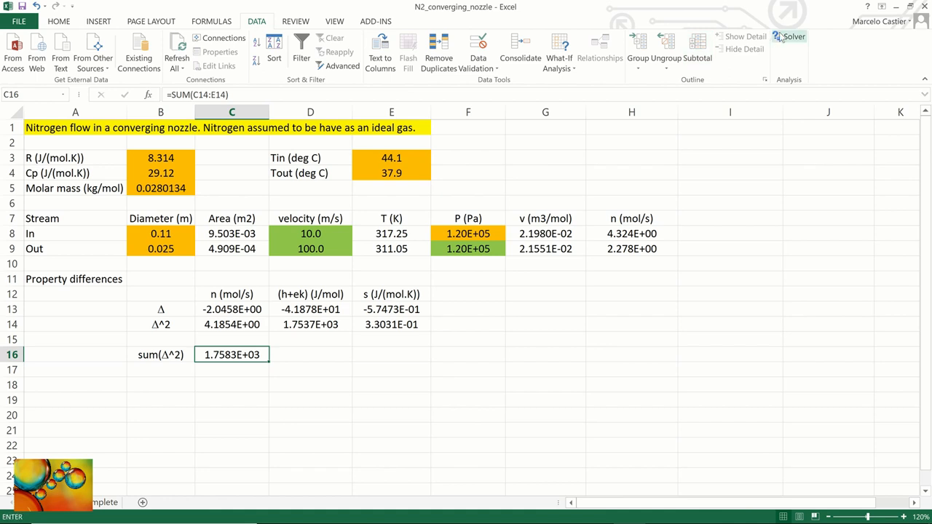
- Configure Solver to minimize $C$16 with GRG Nonlinear, convergence 0.0000000001 and central derivatives
left_click(791, 37)
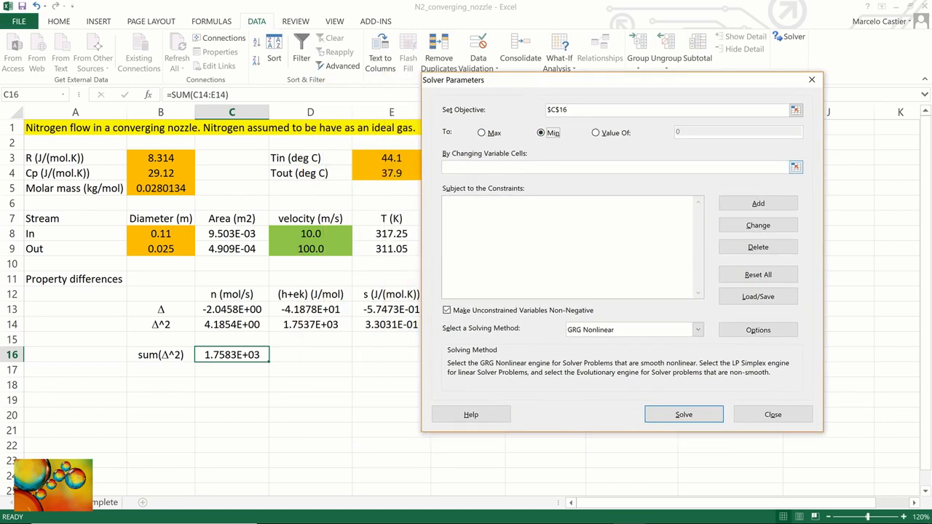
left_click(310, 233)
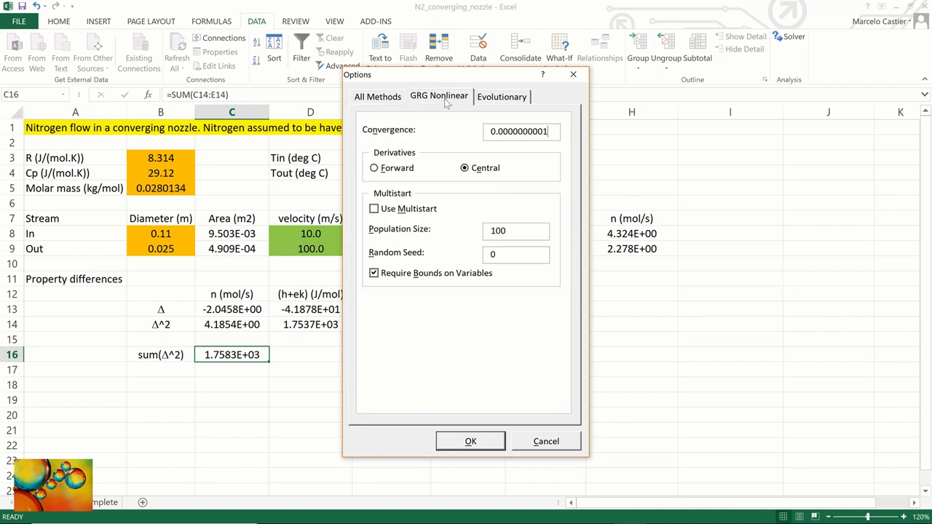
mouse_move(500, 157)
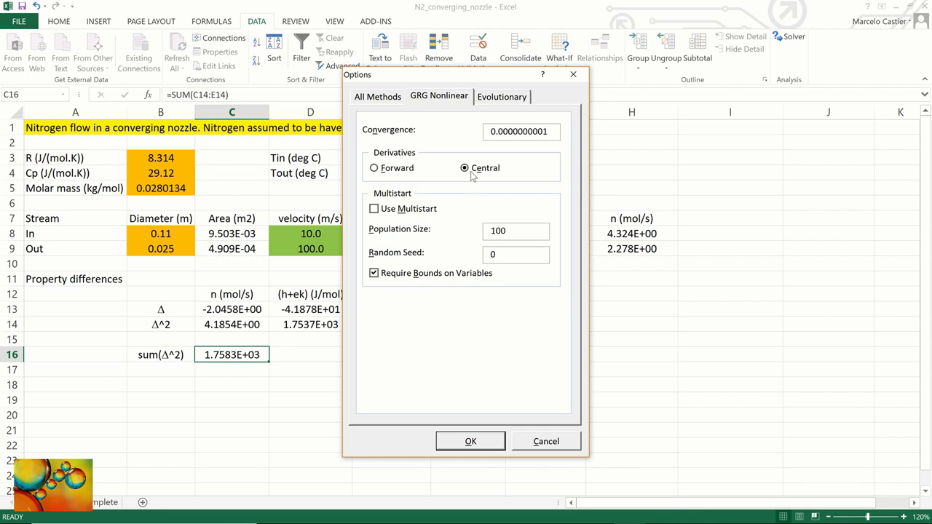
left_click(470, 441)
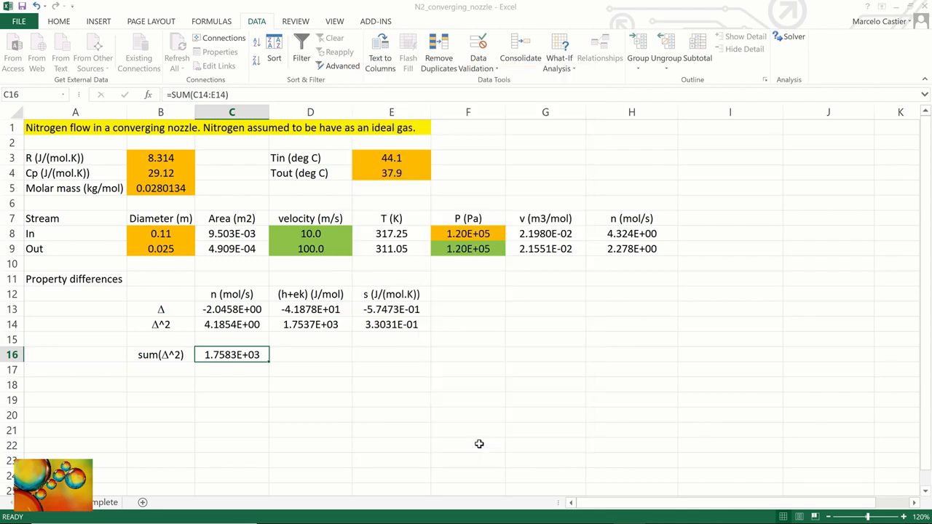
- Run Solver and keep its solution, bringing the sum of squares to 1.4233E-11
left_click(791, 36)
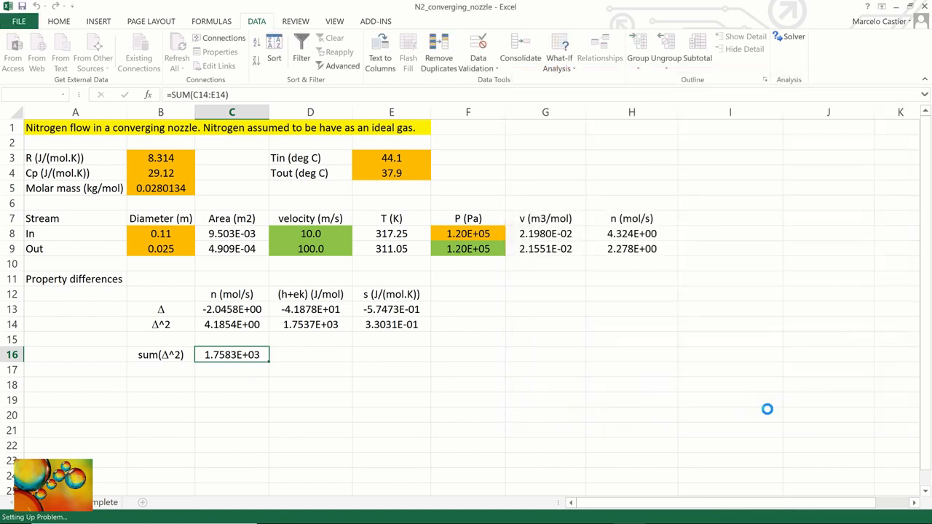
left_click(794, 36)
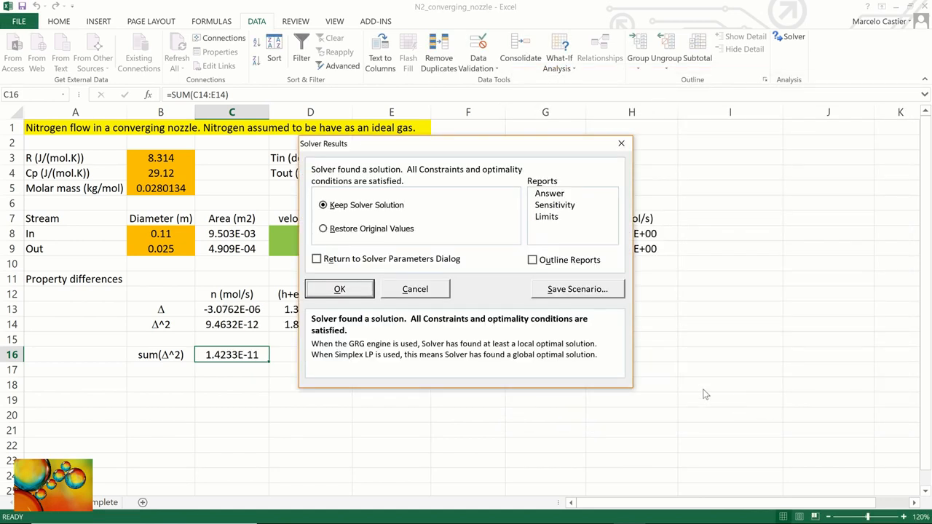
mouse_move(357, 293)
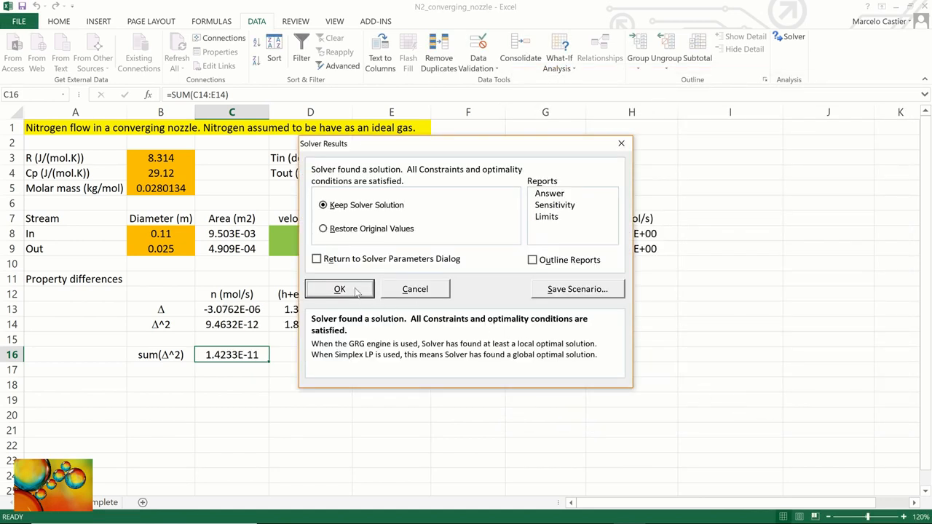
left_click(339, 288)
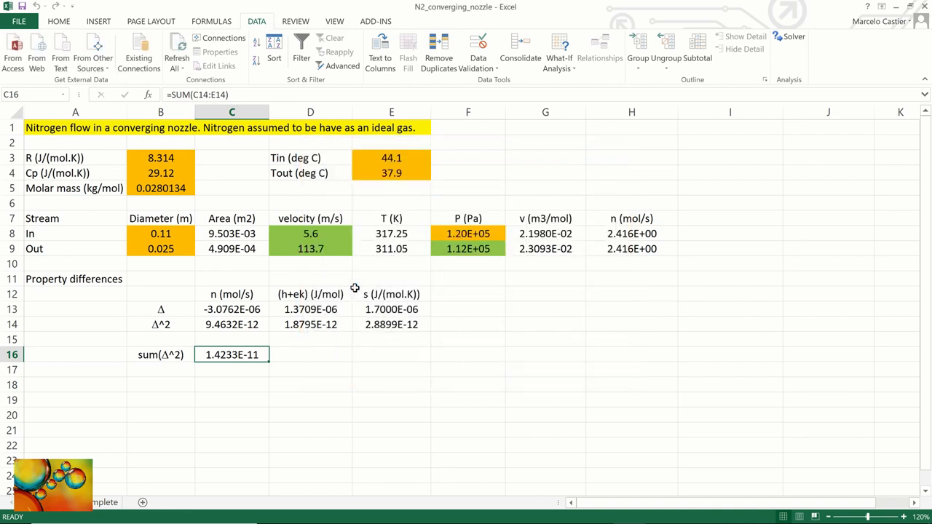
mouse_move(443, 351)
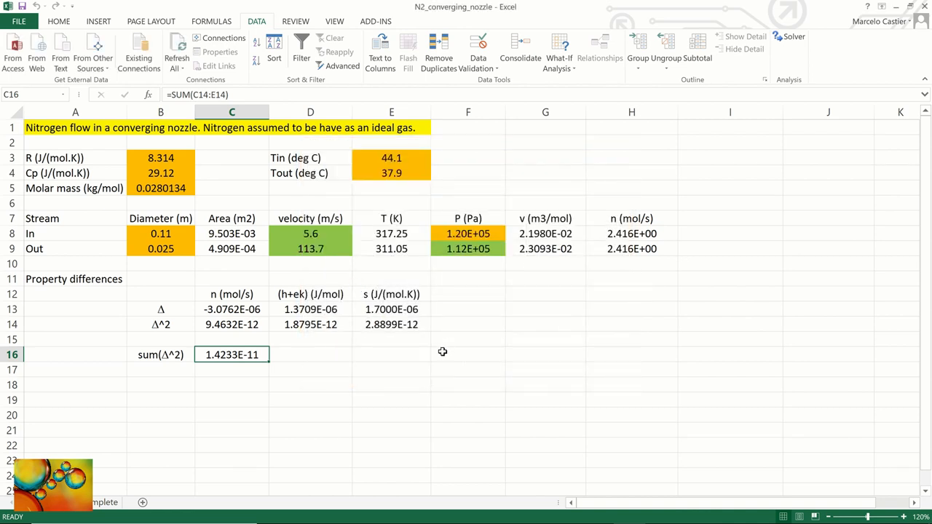